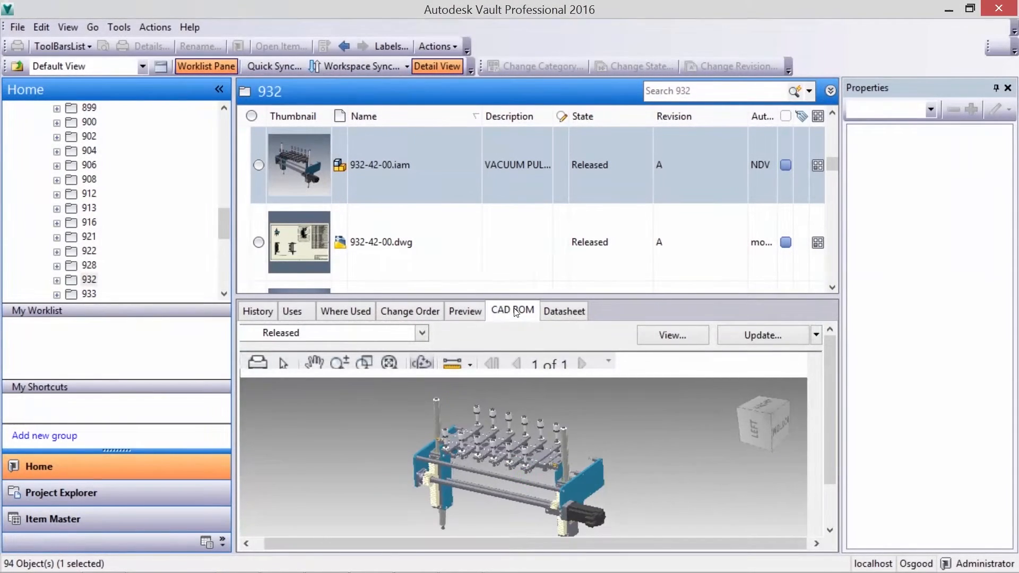
Step: Show the File Details of part 50003-217.ipt with its Where Used assemblies
click(563, 311)
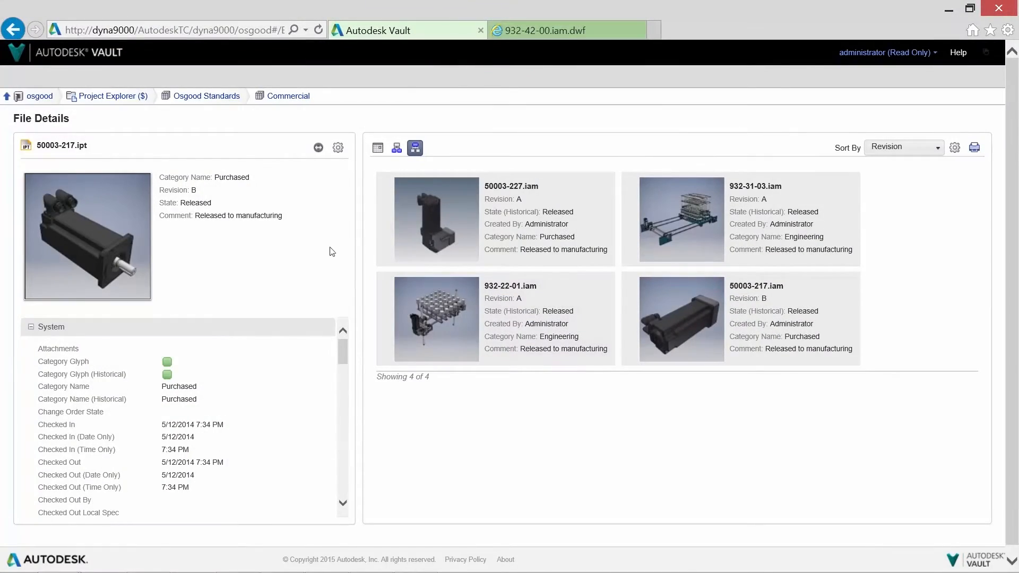
mouse_move(630, 293)
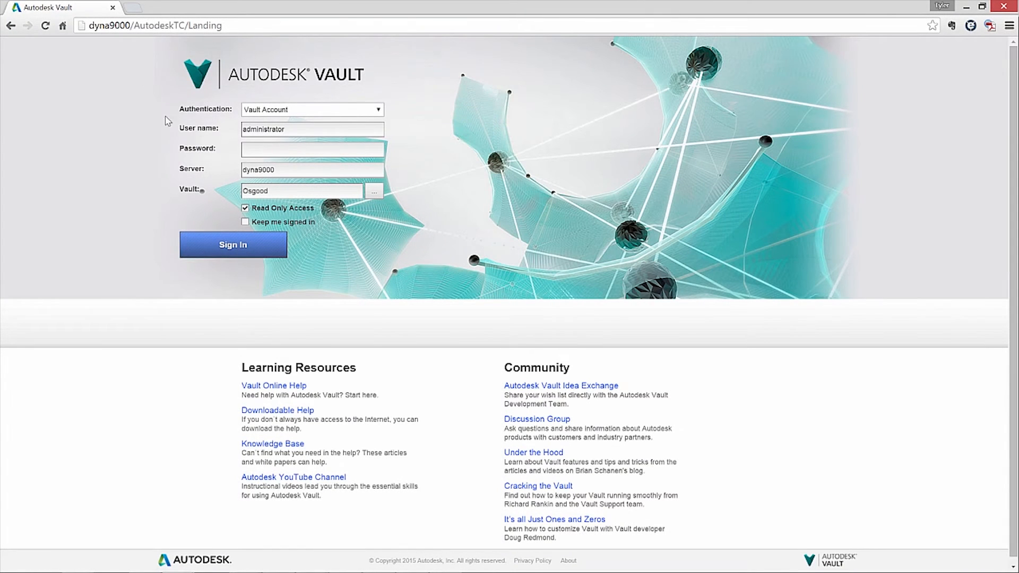
Step: Sign in and display the ten ALLEN search results as thumbnail tiles
click(232, 245)
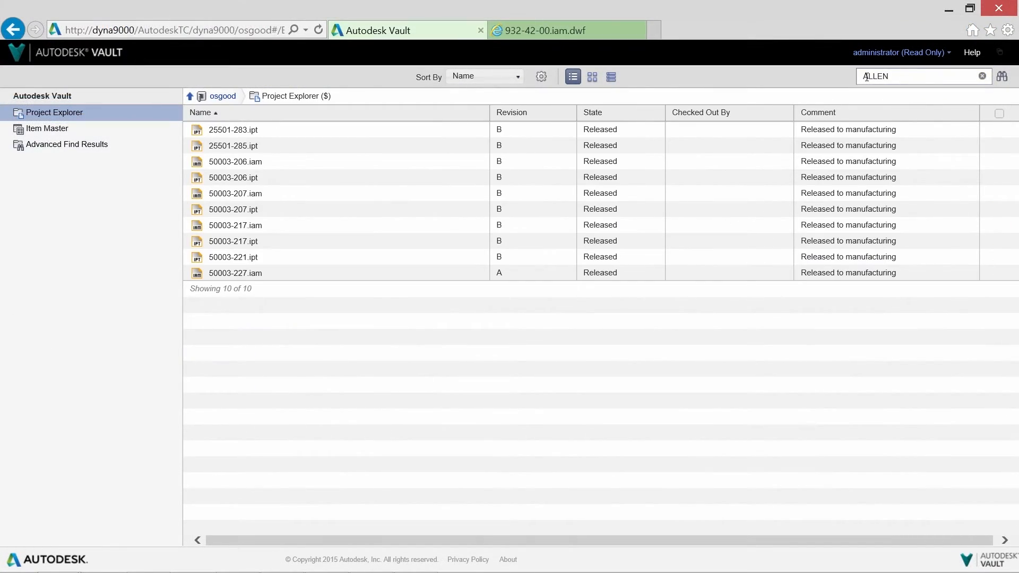
click(609, 76)
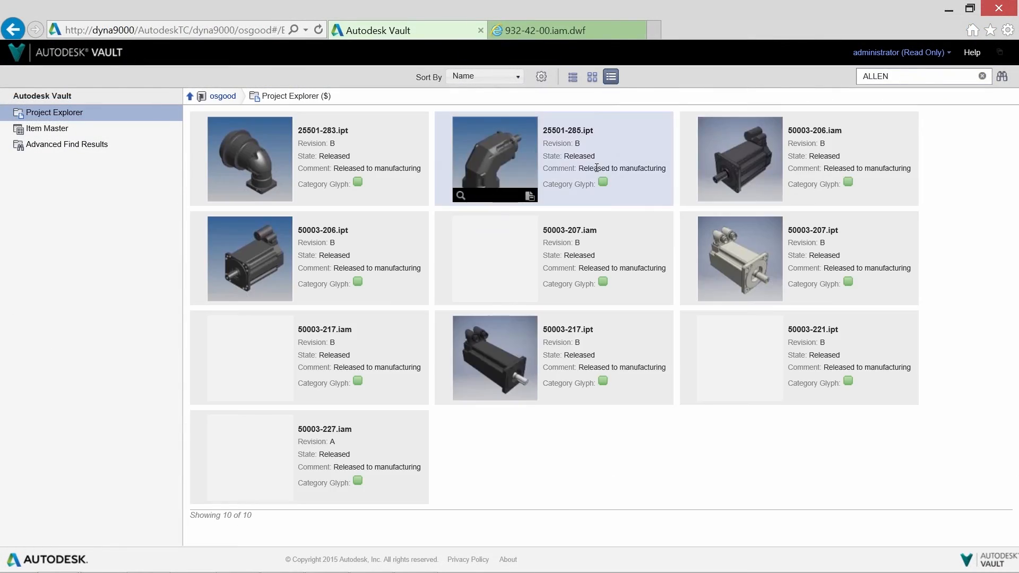